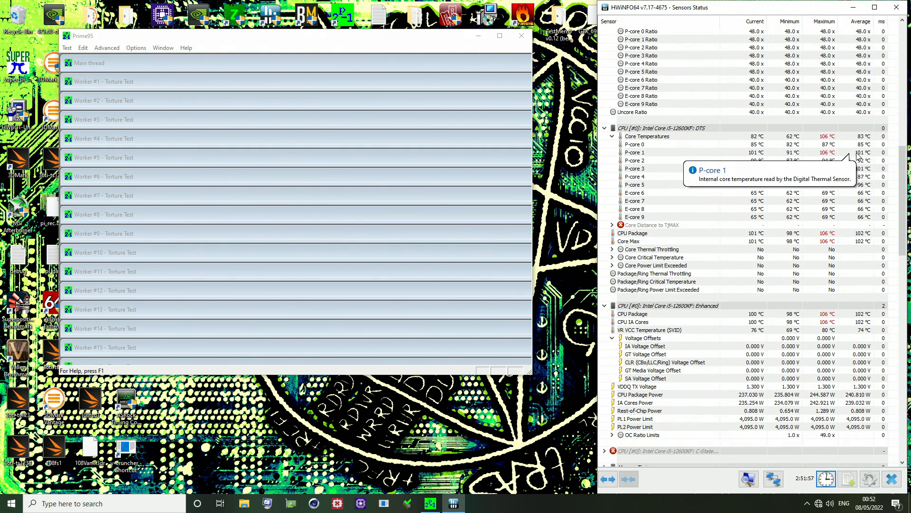
mouse_move(875, 181)
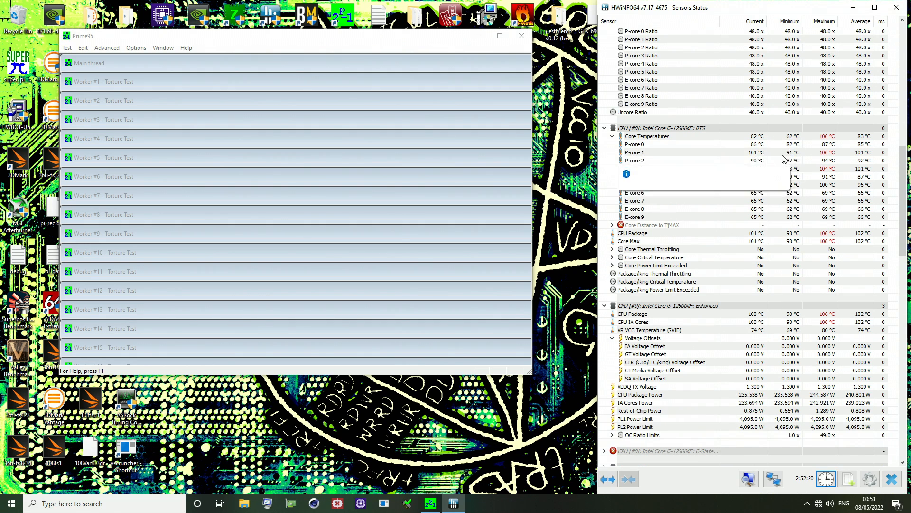
mouse_move(793, 200)
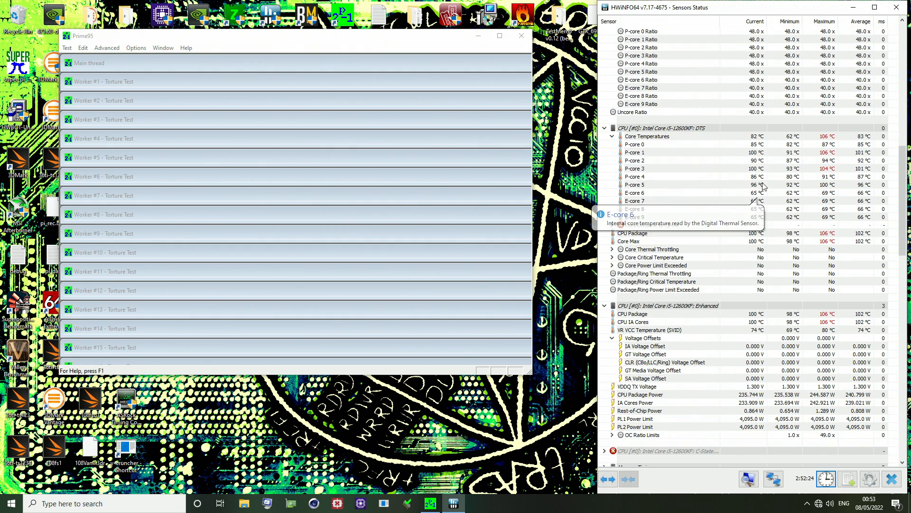
mouse_move(767, 150)
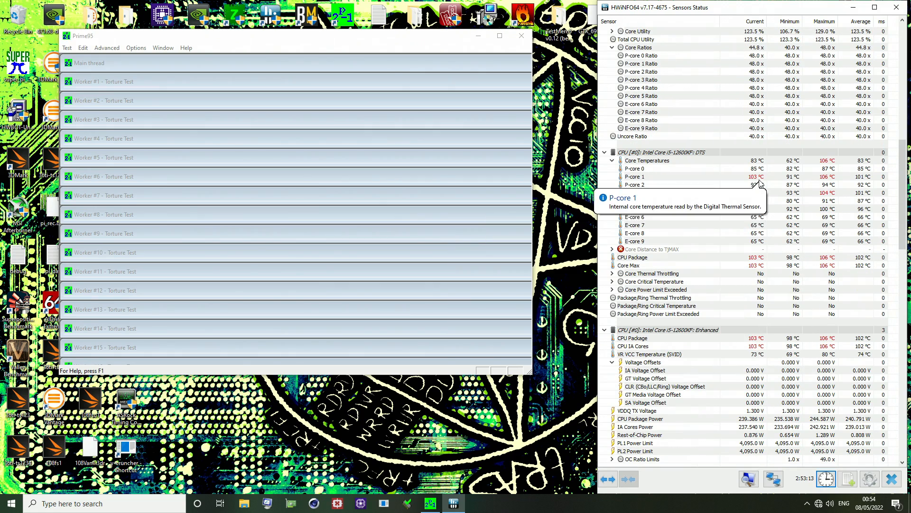
mouse_move(757, 188)
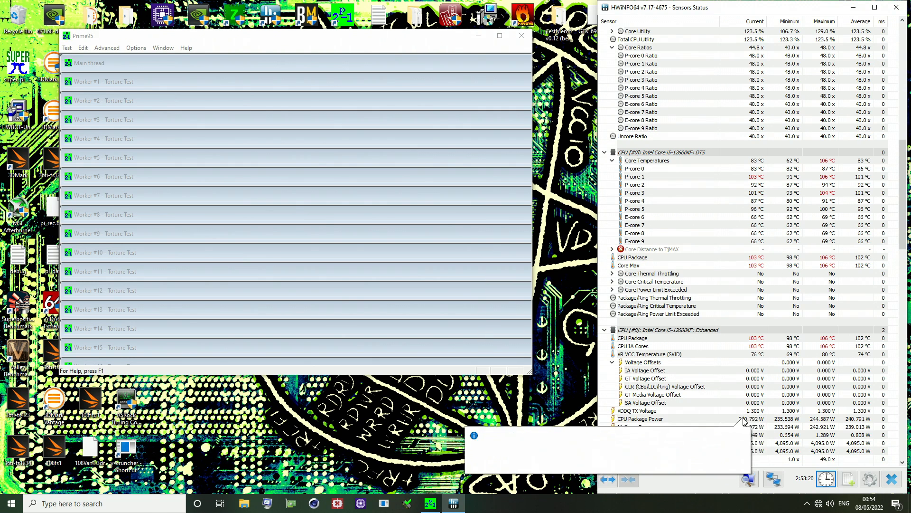
mouse_move(753, 429)
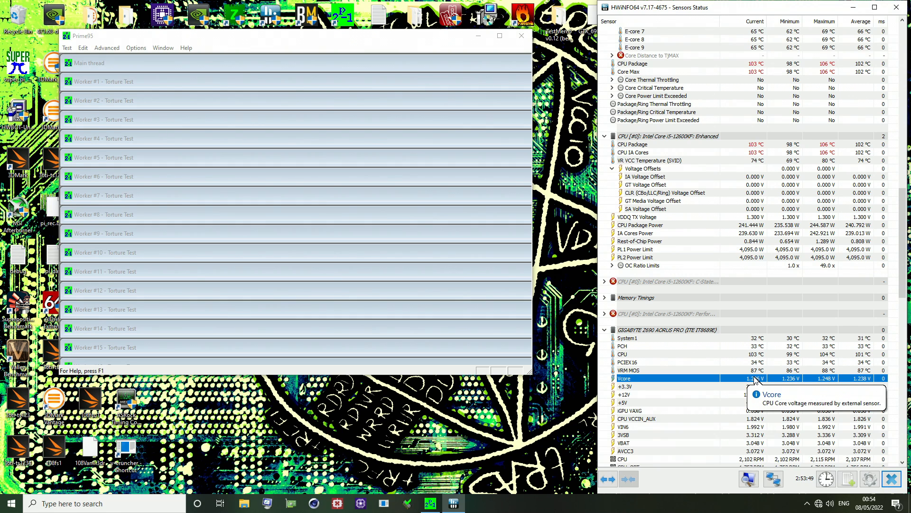
mouse_move(684, 340)
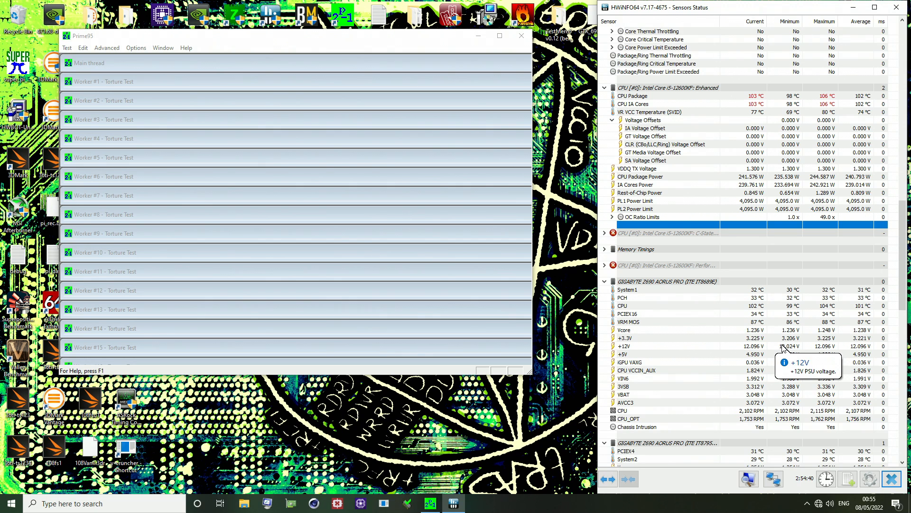
mouse_move(756, 112)
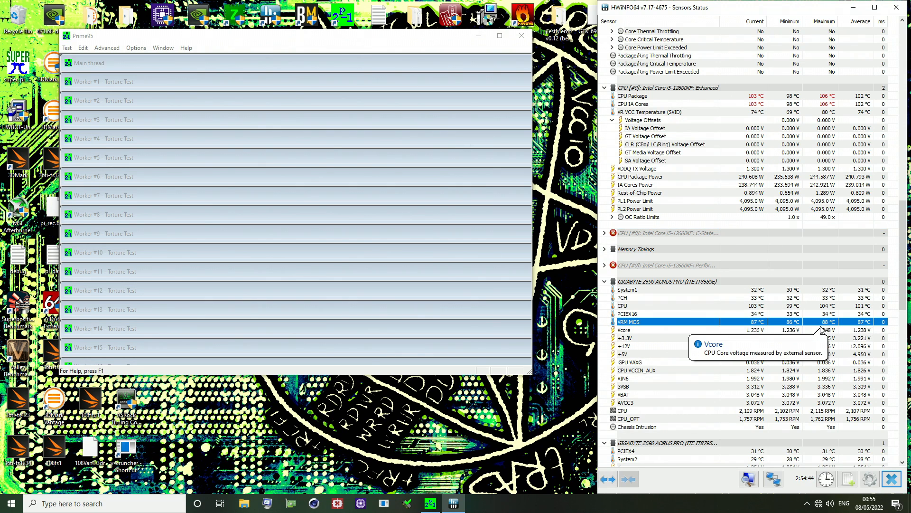
mouse_move(820, 314)
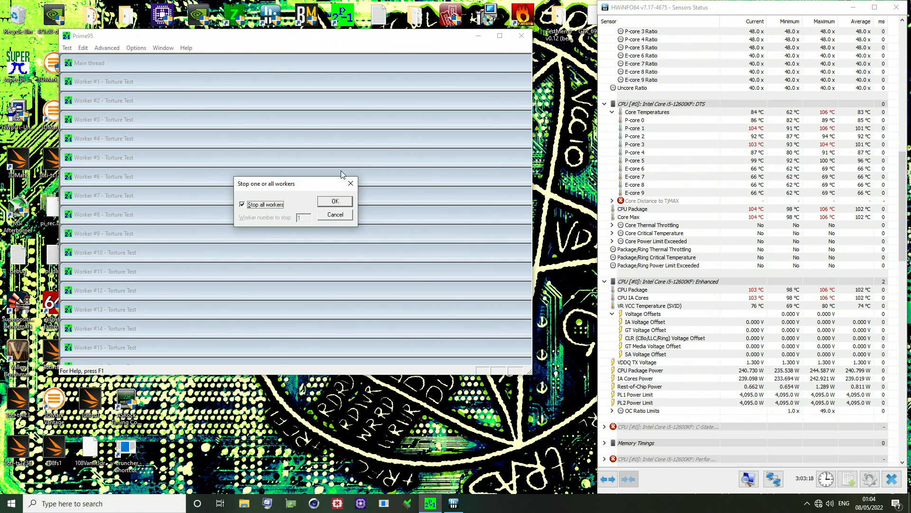
Confirm 'Stop all workers' to end every Prime95 torture test worker.
left_click(335, 200)
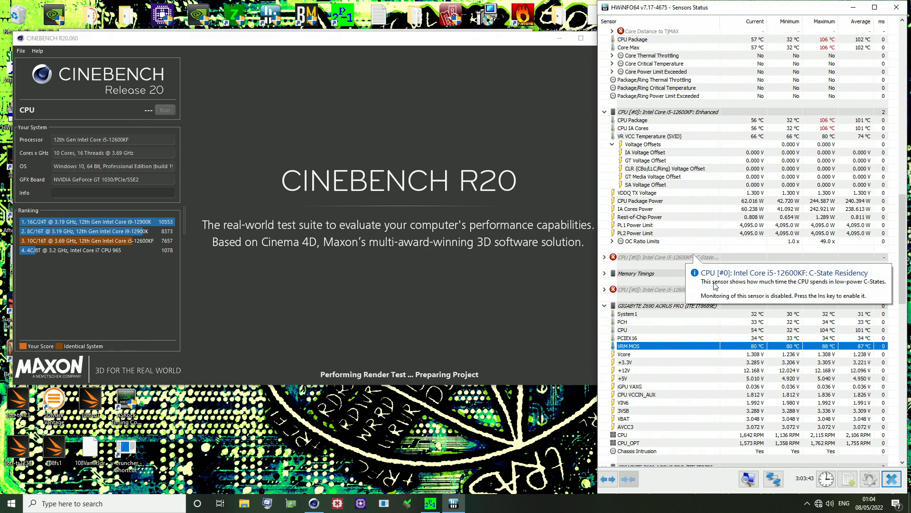
Start the Cinebench R20 CPU render benchmark.
left_click(165, 110)
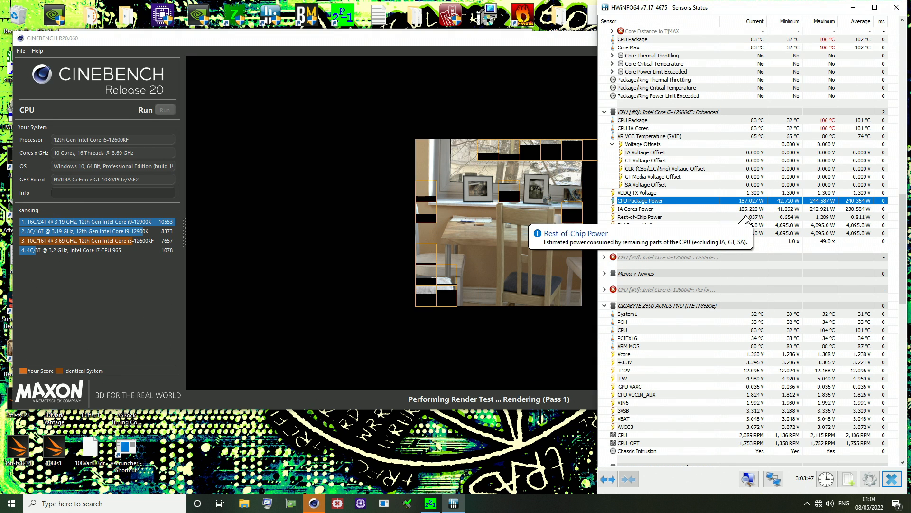
mouse_move(770, 349)
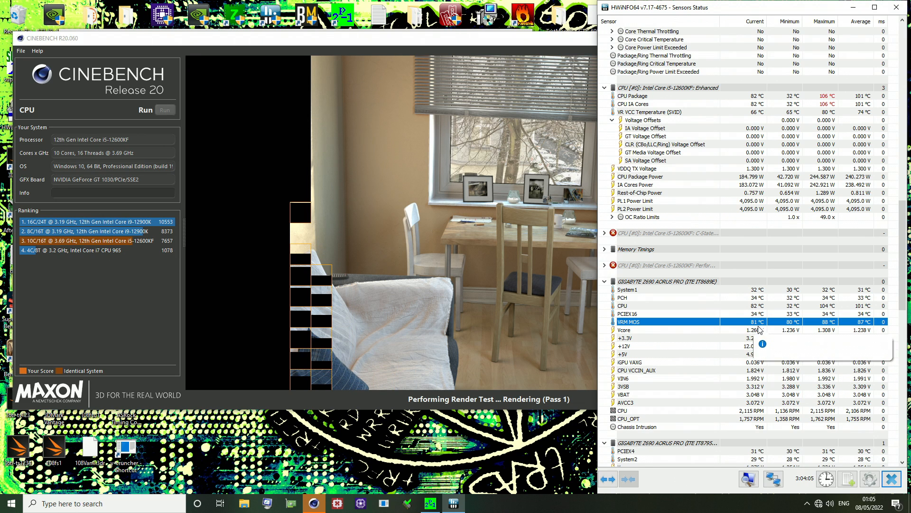
mouse_move(767, 330)
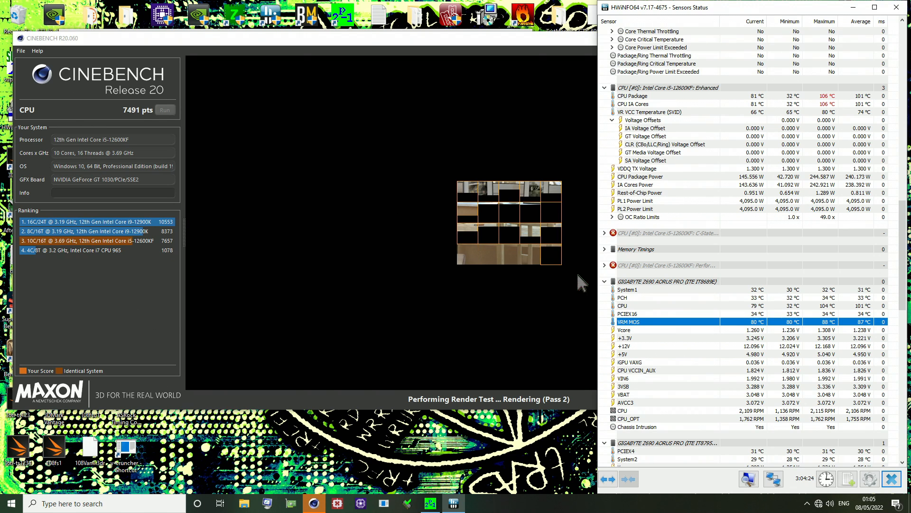
mouse_move(723, 314)
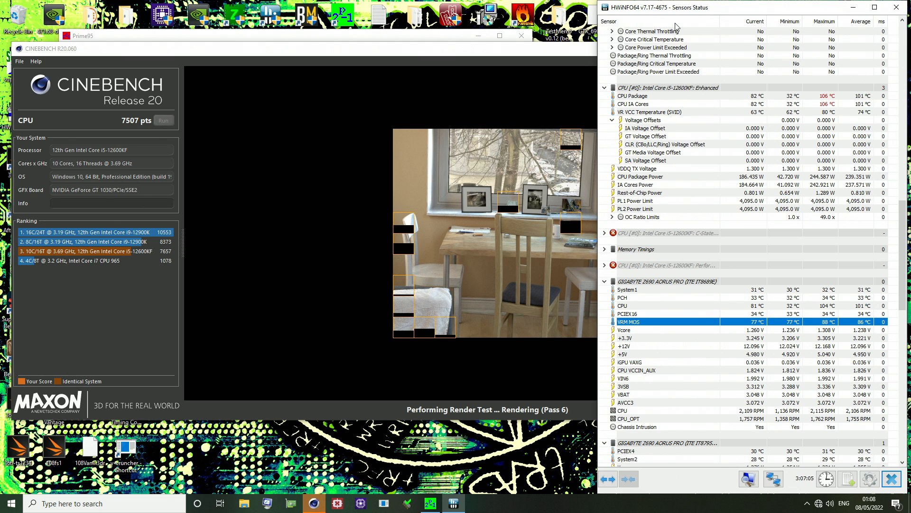
Scroll the HWiNFO64 sensor list while the CPU render loops to 7507 pts.
scroll("down", 3)
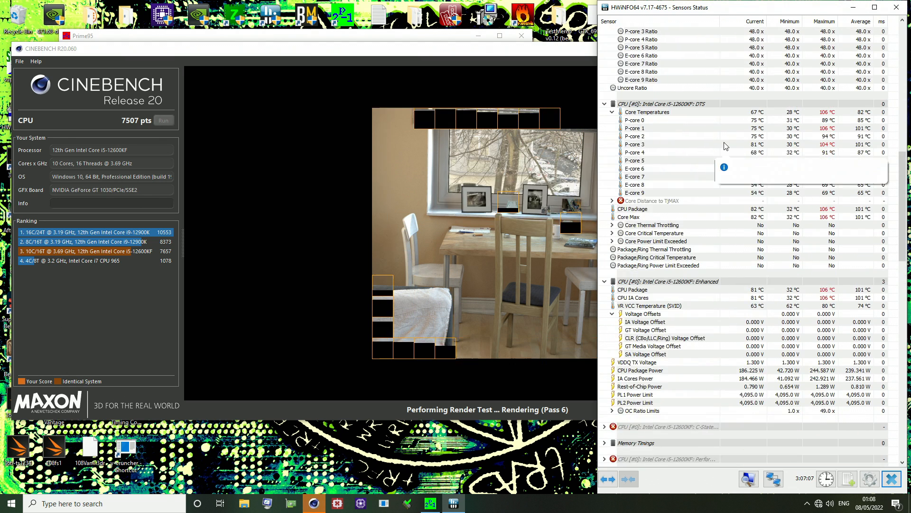
mouse_move(747, 167)
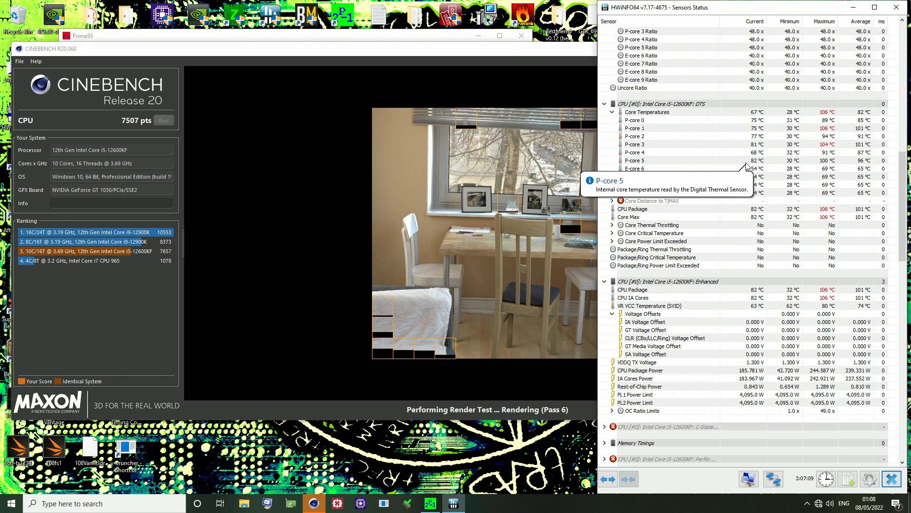